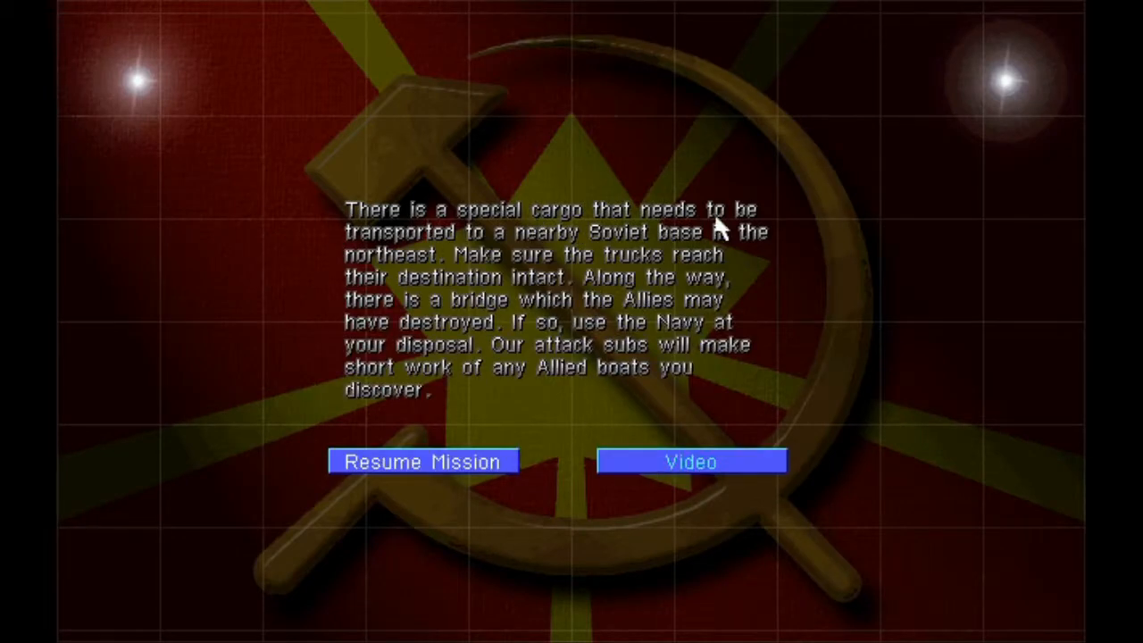
{"action": "mouse_move", "coordinate": [774, 250]}
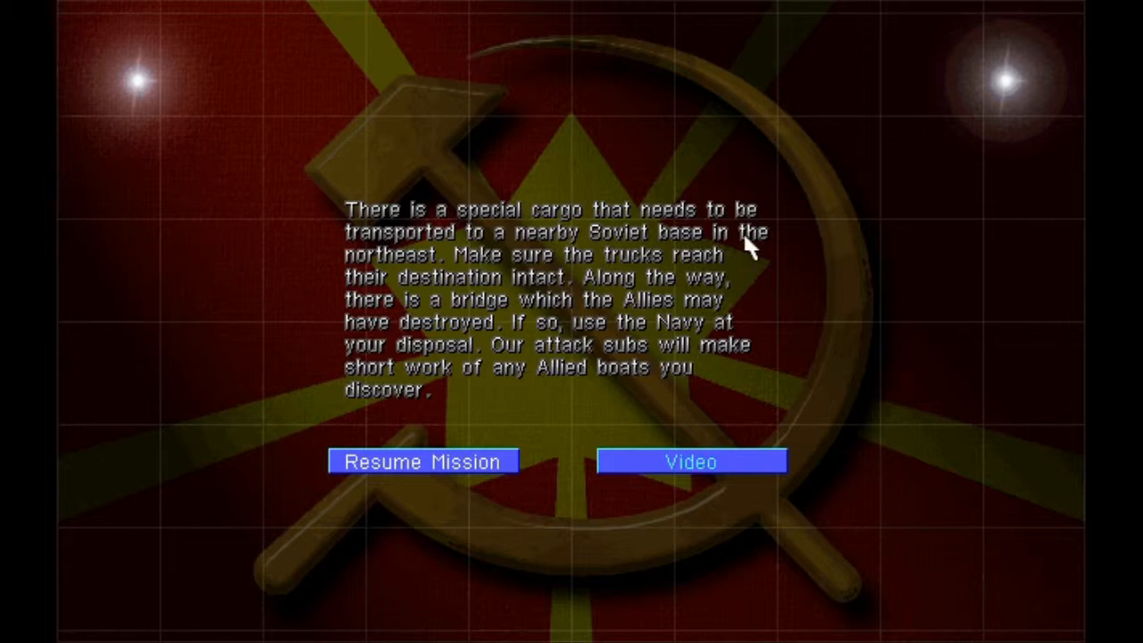
{"action": "mouse_move", "coordinate": [648, 272]}
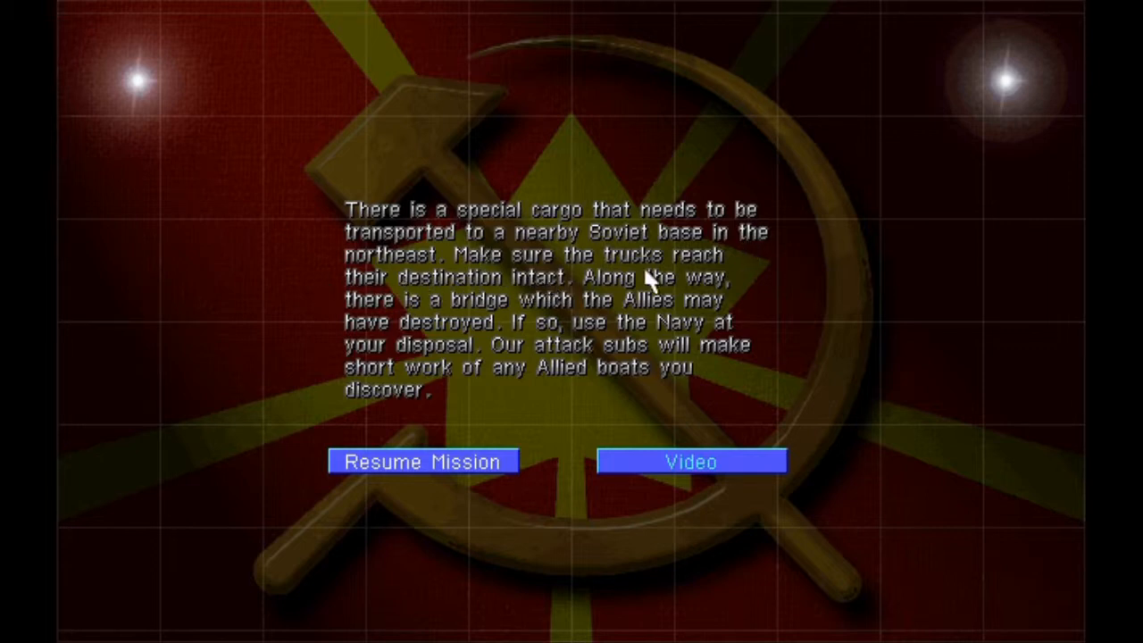
{"action": "mouse_move", "coordinate": [664, 301]}
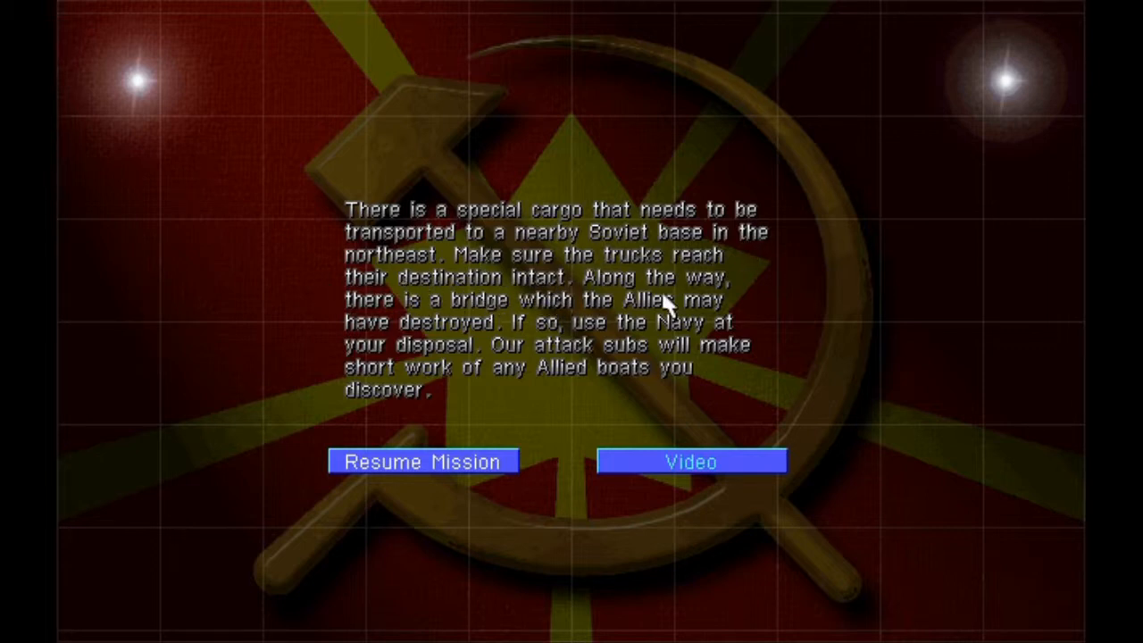
{"action": "mouse_move", "coordinate": [665, 331]}
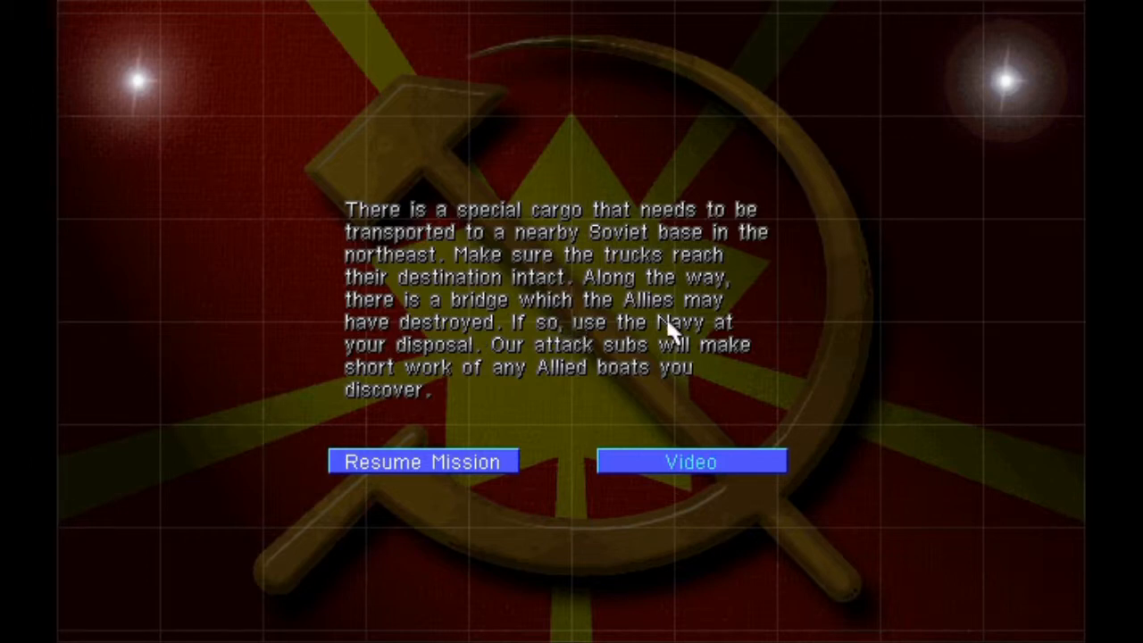
{"action": "mouse_move", "coordinate": [552, 371]}
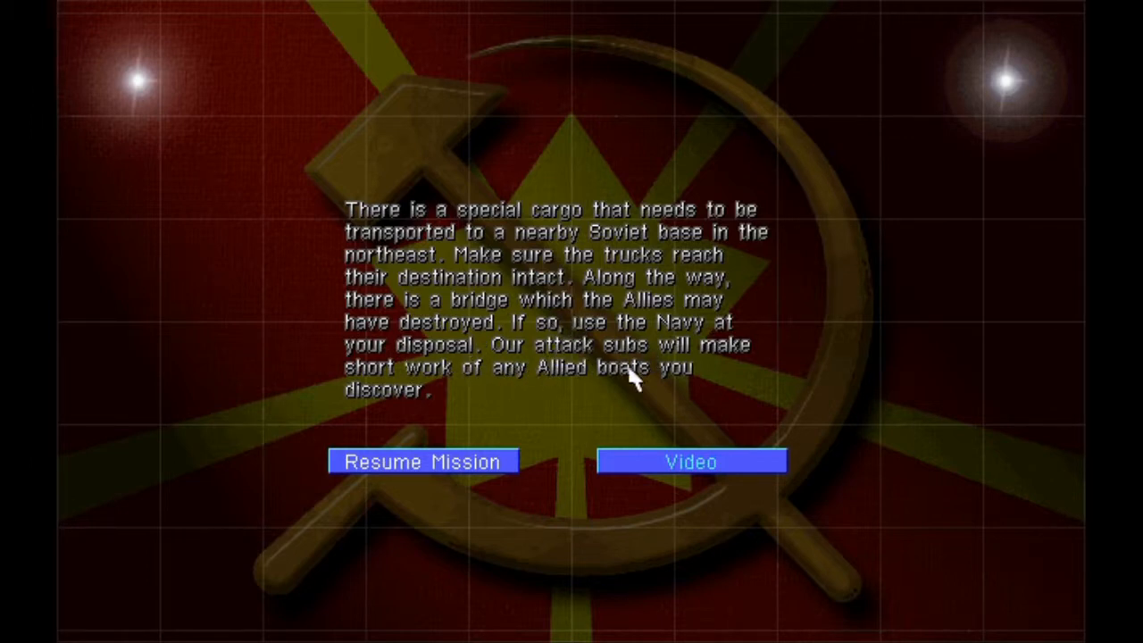
Step: Leave the cargo-escort briefing and resume the Soviet mission
{"action": "left_click", "coordinate": [424, 461]}
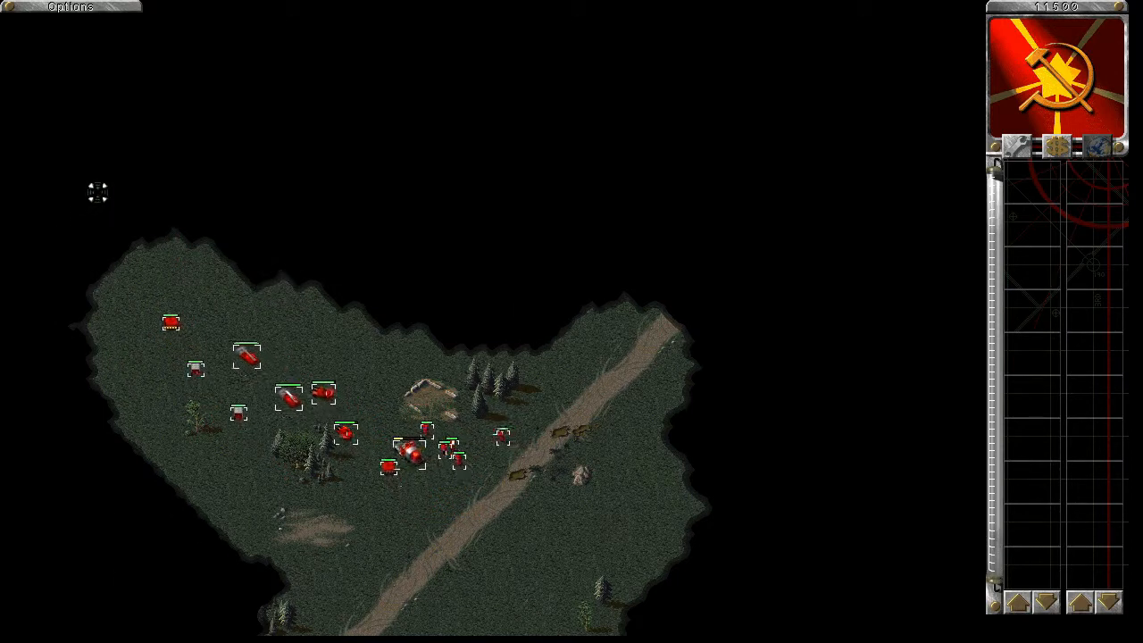
Step: Select the whole group of Soviet units to advance them north
{"action": "left_click_drag", "start_coordinate": [85, 188], "coordinate": [455, 460]}
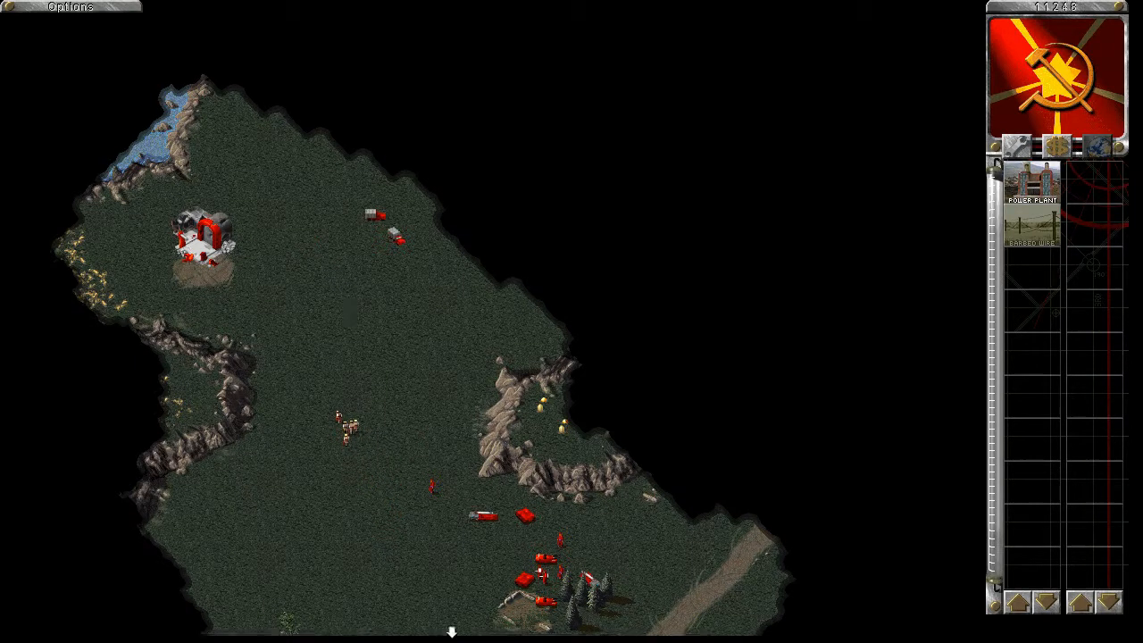
Step: Place a Power Plant next to the Construction Yard
{"action": "scroll", "scroll_direction": "down", "scroll_amount": 3}
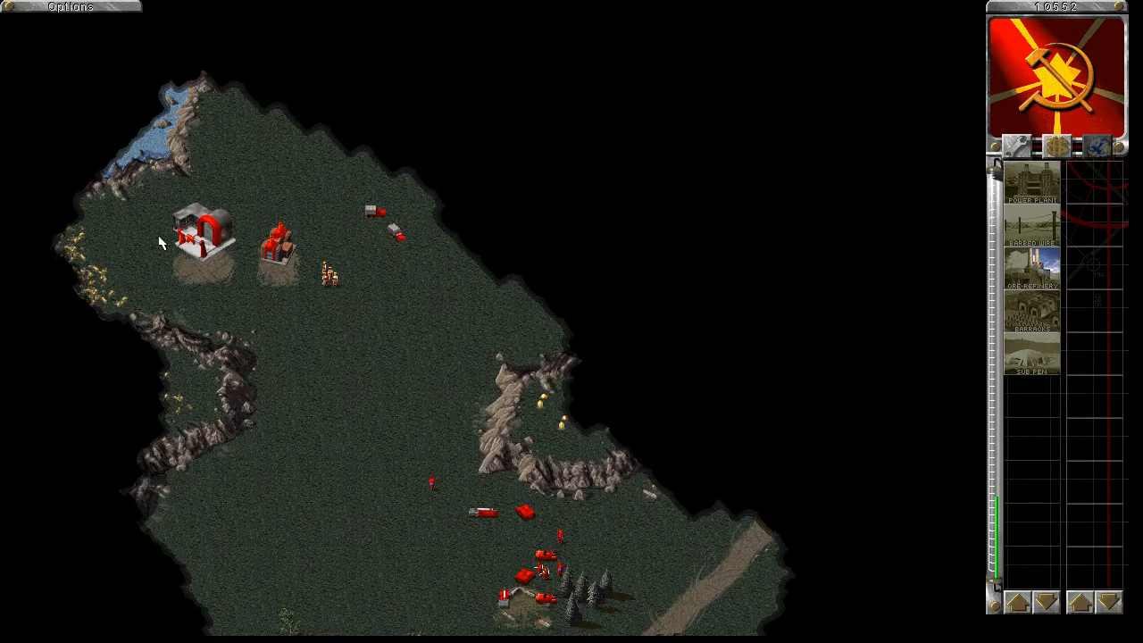
{"action": "left_click", "coordinate": [204, 249]}
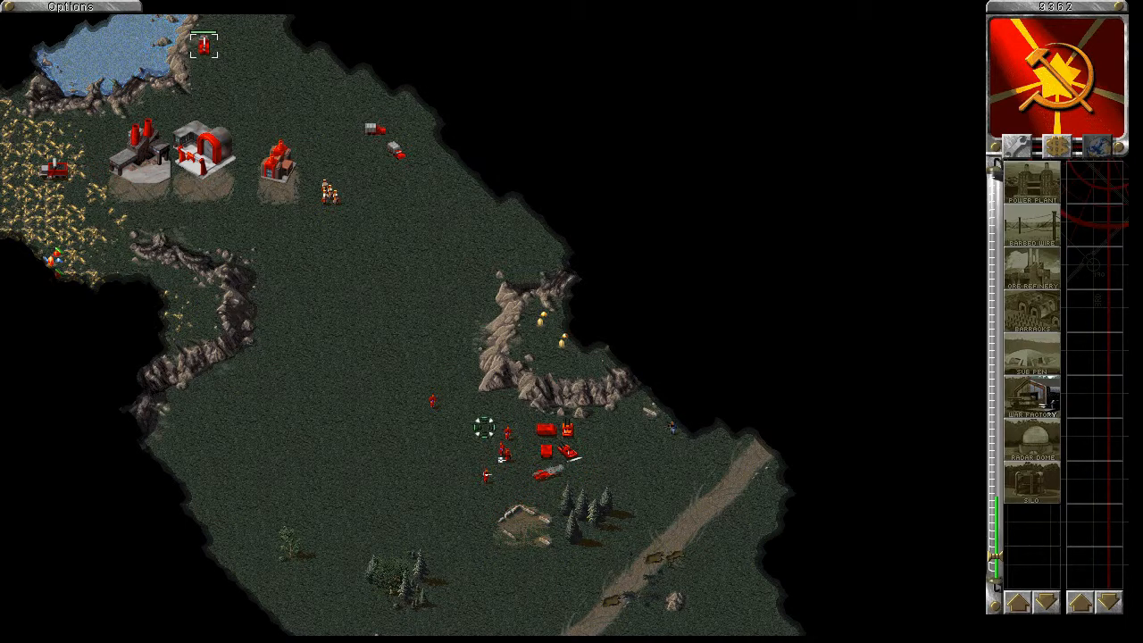
Step: Select the attack-force units gathered near the rocky ridge
{"action": "left_click_drag", "start_coordinate": [451, 406], "coordinate": [531, 491]}
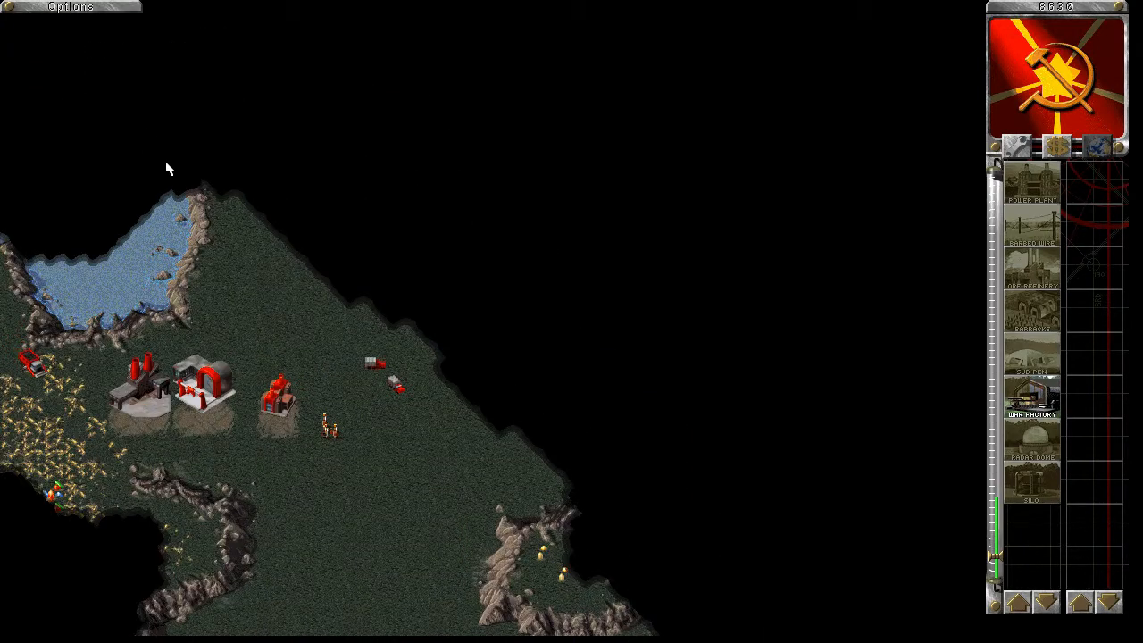
Step: Scroll the view down below the base to site the Service Depot
{"action": "scroll", "scroll_direction": "down", "scroll_amount": 3}
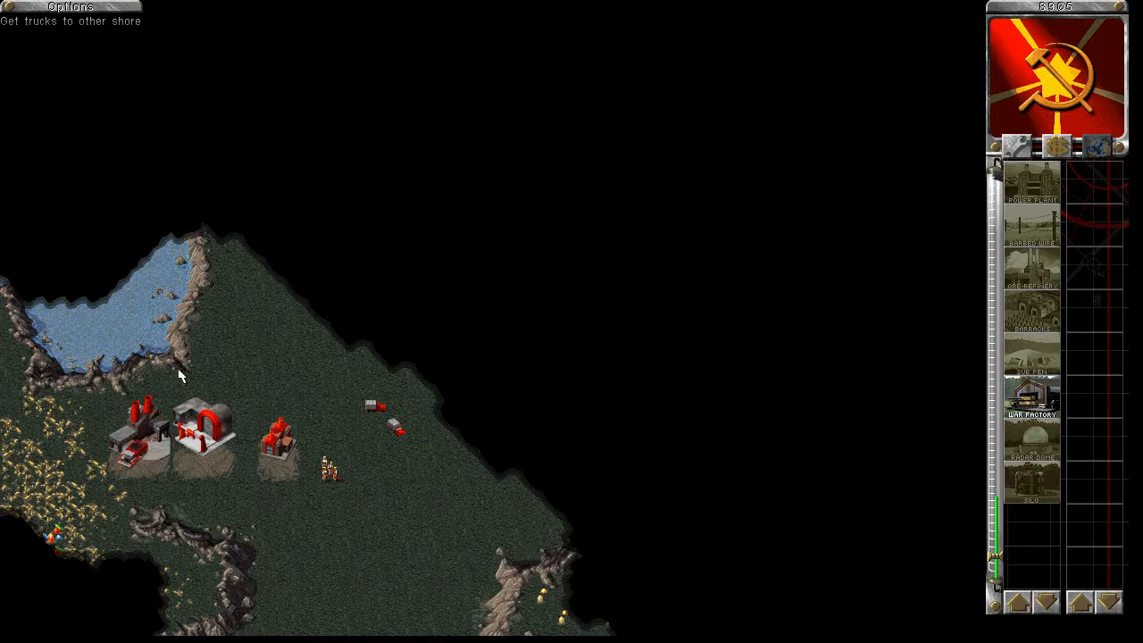
{"action": "scroll", "scroll_direction": "down", "scroll_amount": 3}
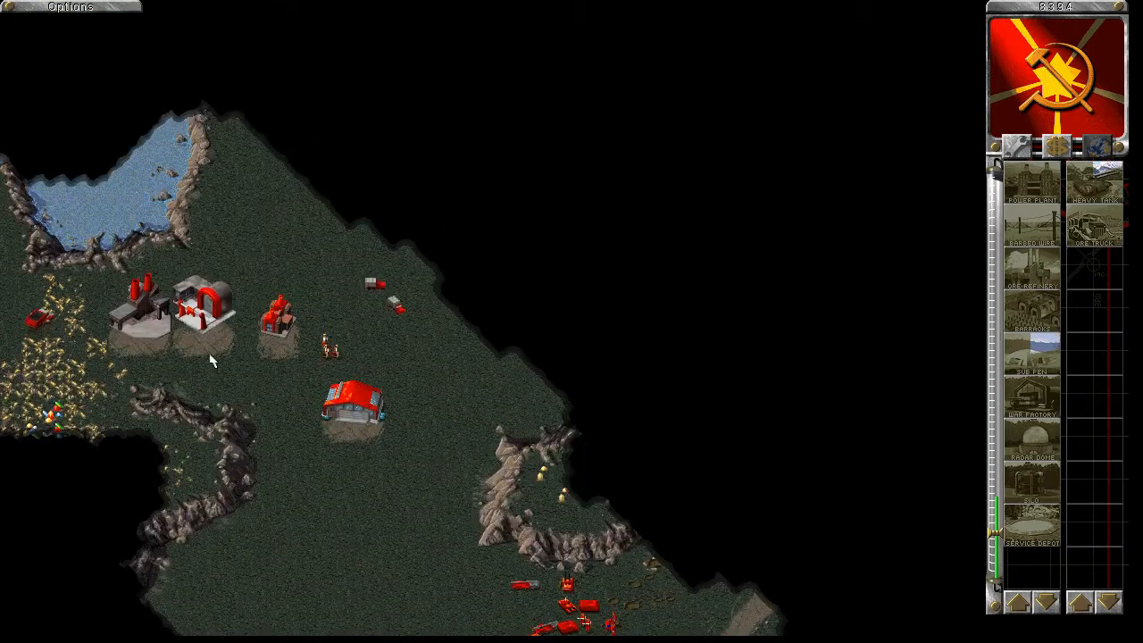
Step: Place a Sub Pen in the lake north of the base
{"action": "scroll", "scroll_direction": "down", "scroll_amount": 3}
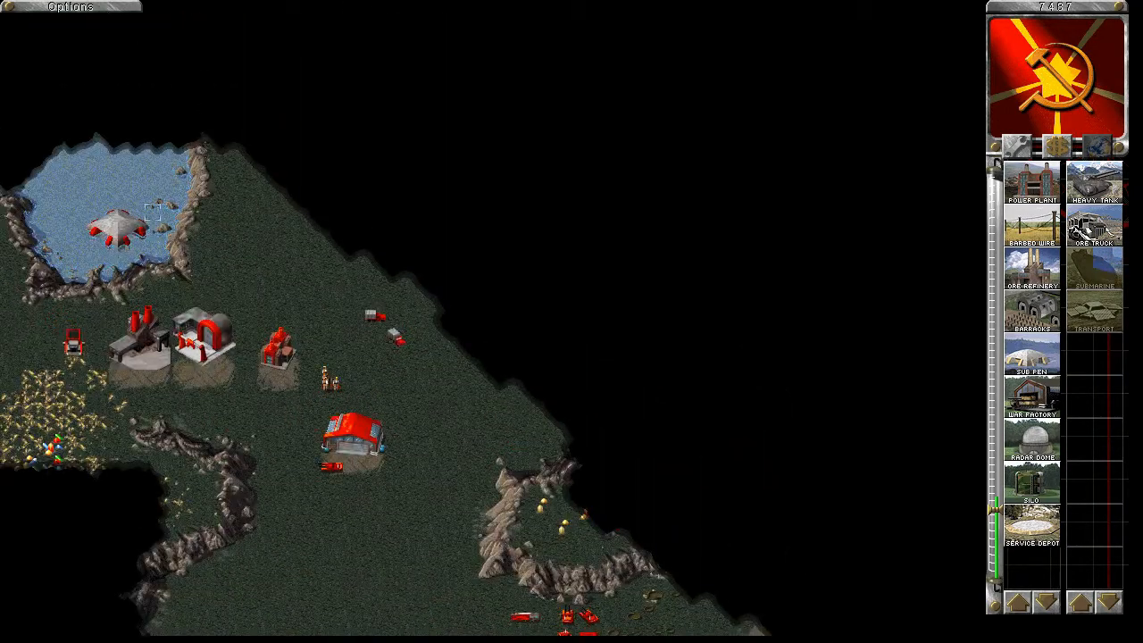
{"action": "left_click", "coordinate": [116, 232]}
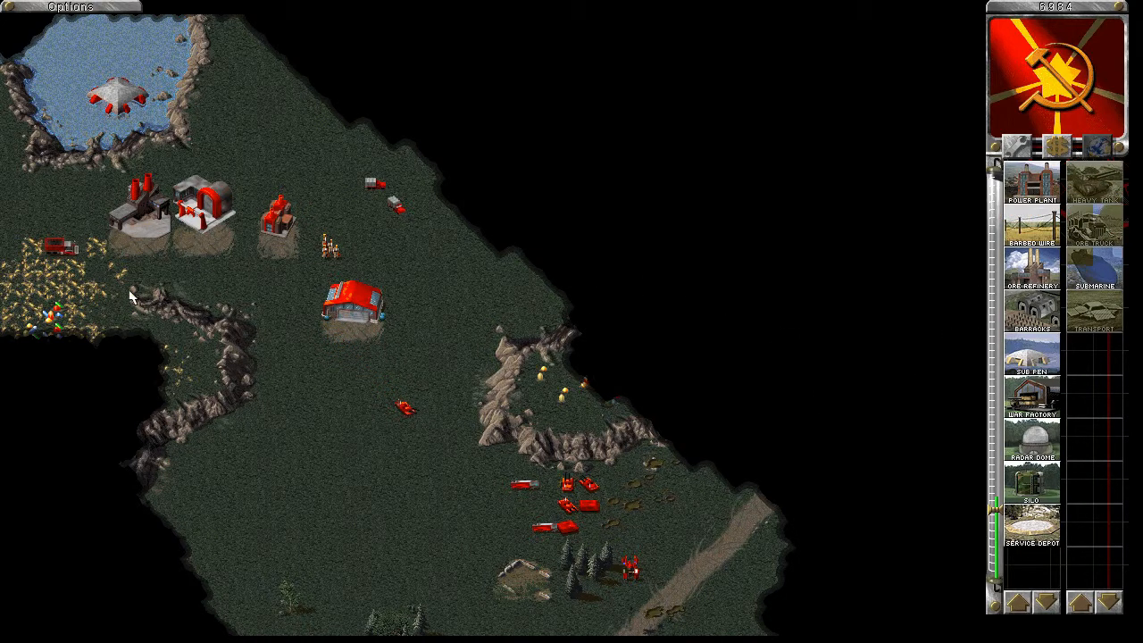
{"action": "mouse_move", "coordinate": [1031, 317]}
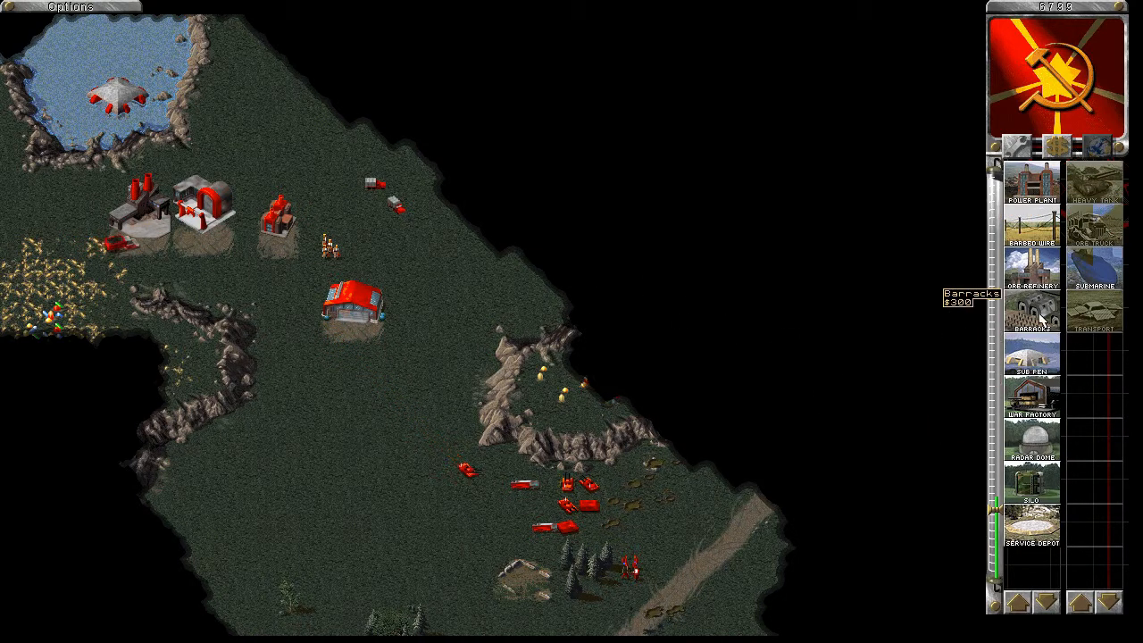
{"action": "mouse_move", "coordinate": [1031, 268]}
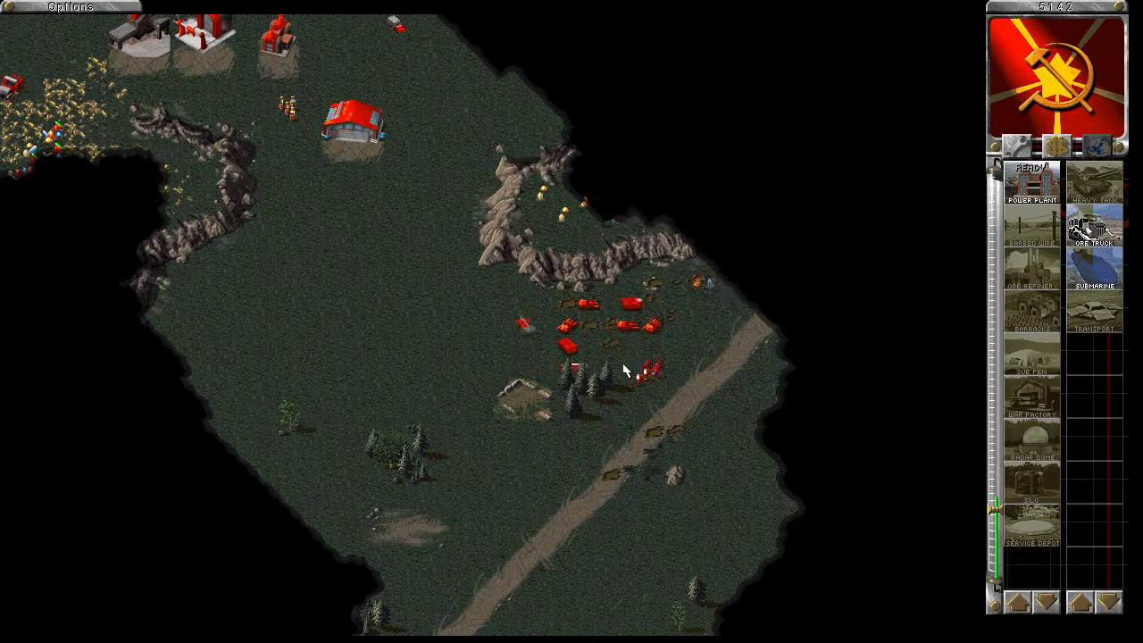
{"action": "mouse_move", "coordinate": [1107, 268]}
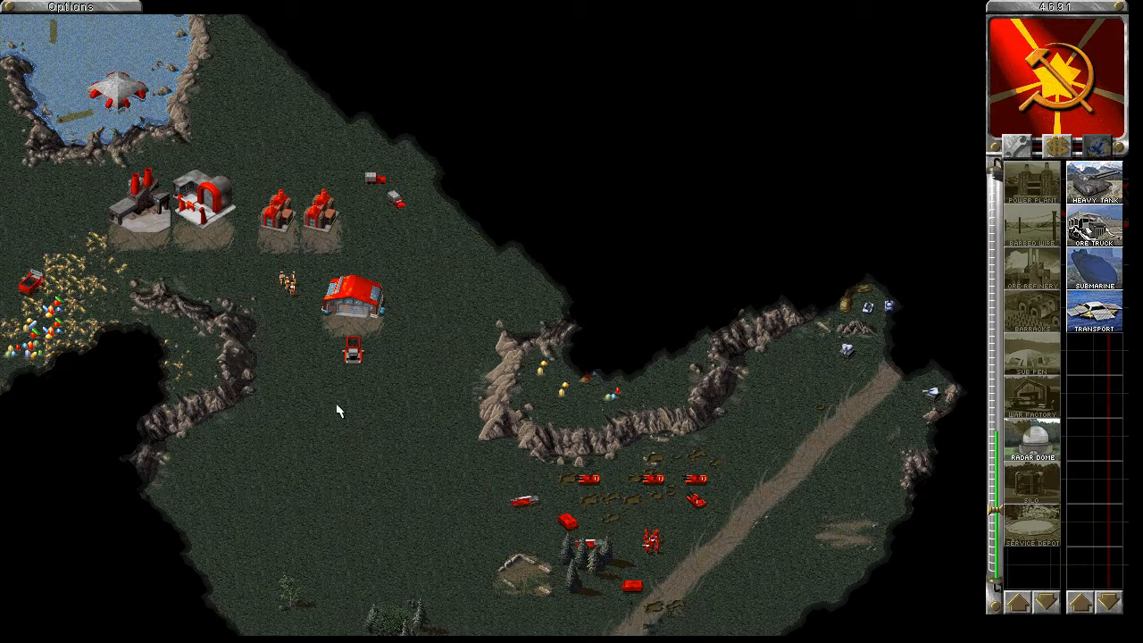
{"action": "mouse_move", "coordinate": [1034, 450]}
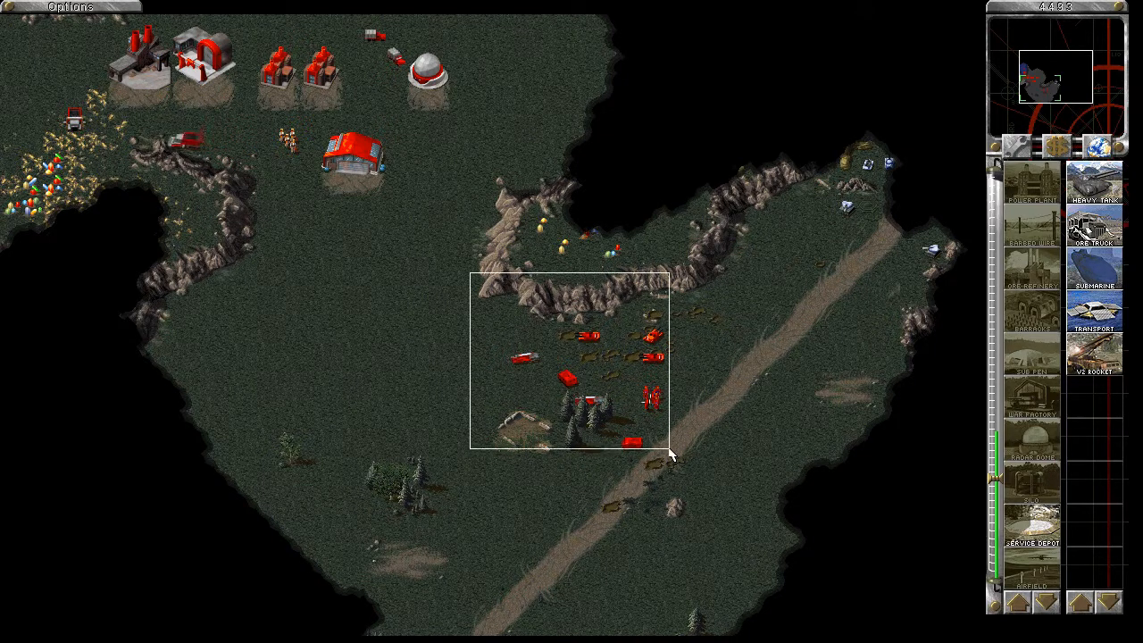
Step: Box-select the red tank group gathered by the trees in the valley
{"action": "left_click_drag", "start_coordinate": [469, 272], "coordinate": [670, 451]}
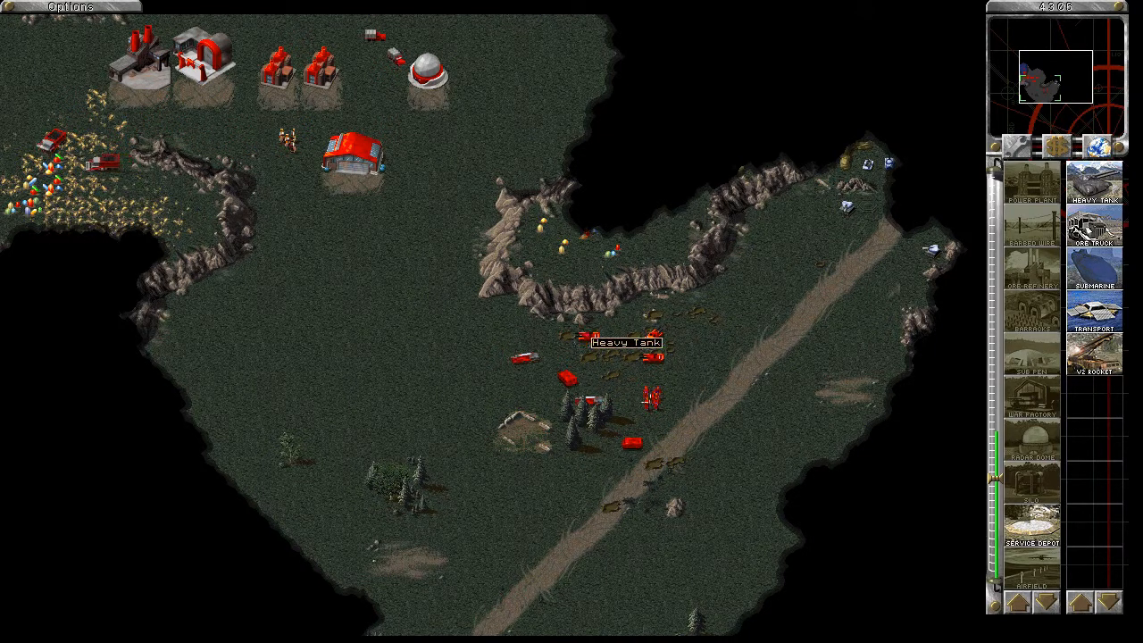
{"action": "left_click_drag", "start_coordinate": [576, 308], "coordinate": [732, 522]}
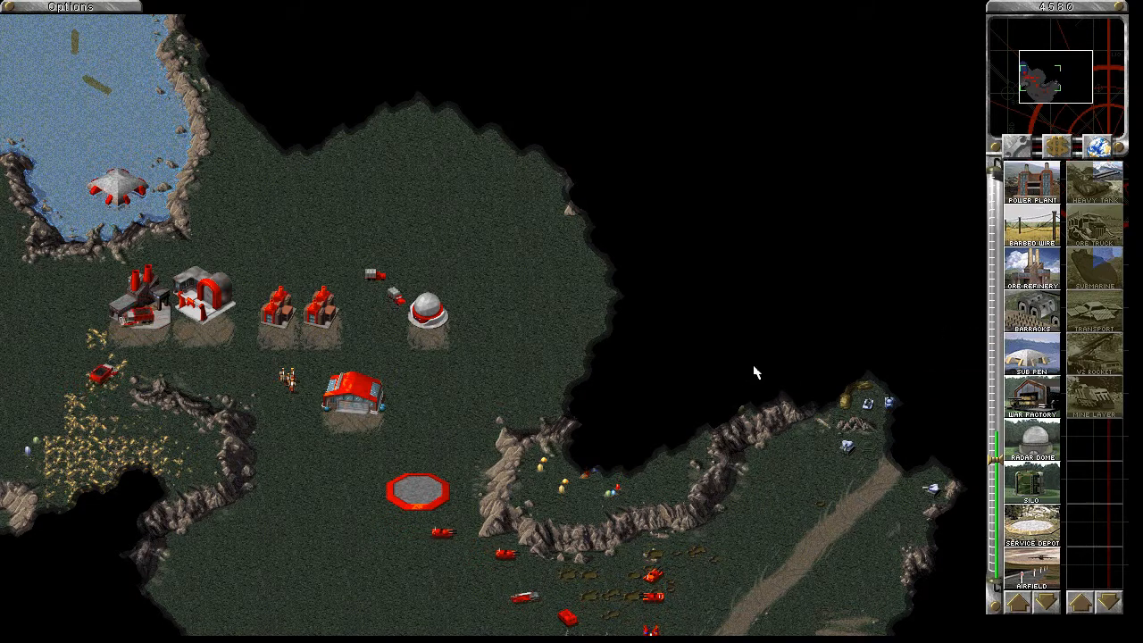
{"action": "mouse_move", "coordinate": [1031, 183]}
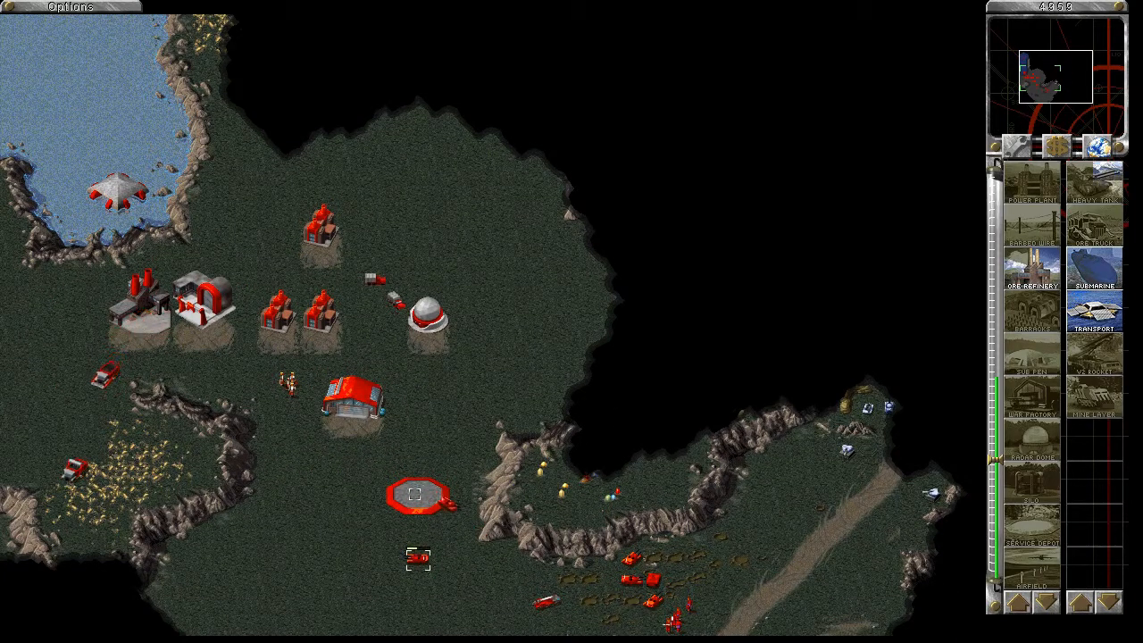
{"action": "scroll", "scroll_direction": "down", "scroll_amount": 3}
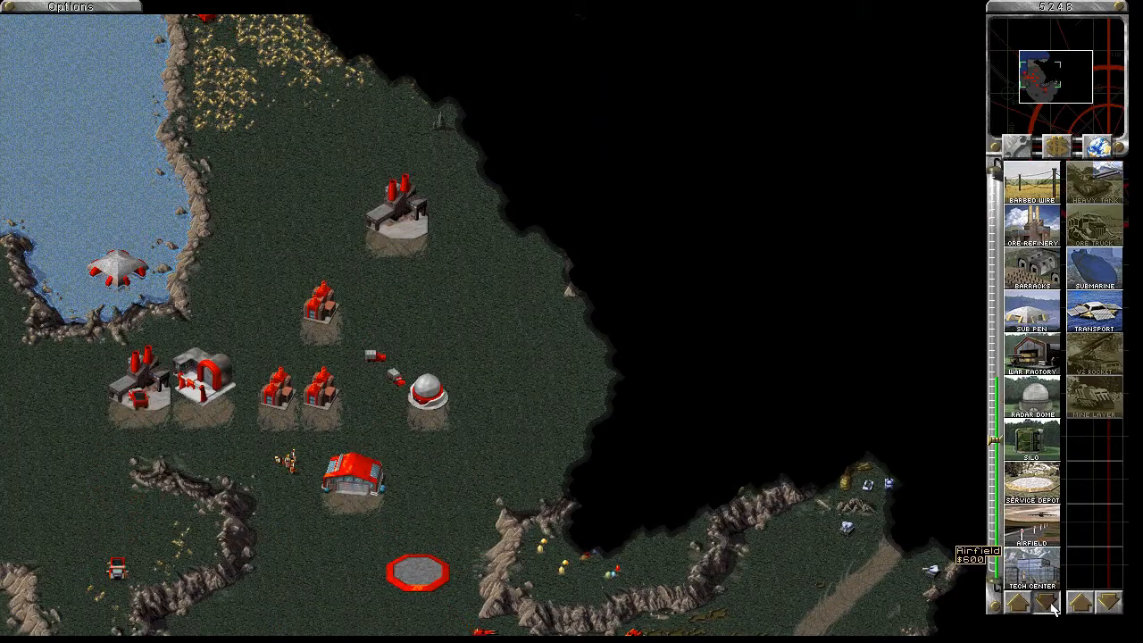
{"action": "mouse_move", "coordinate": [1033, 585]}
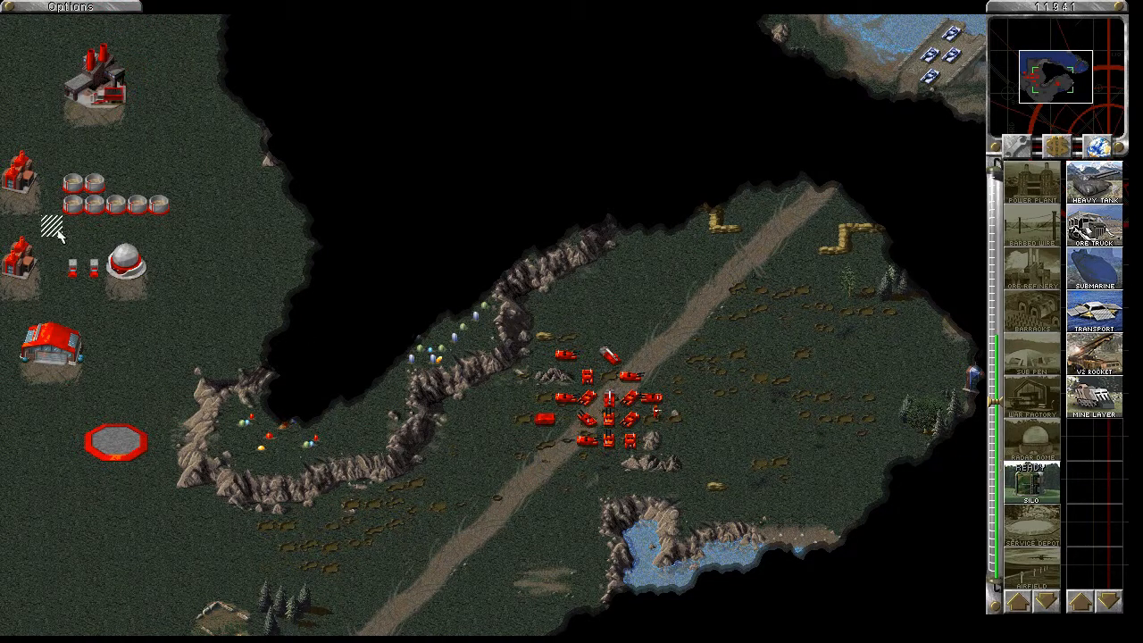
{"action": "mouse_move", "coordinate": [1038, 486]}
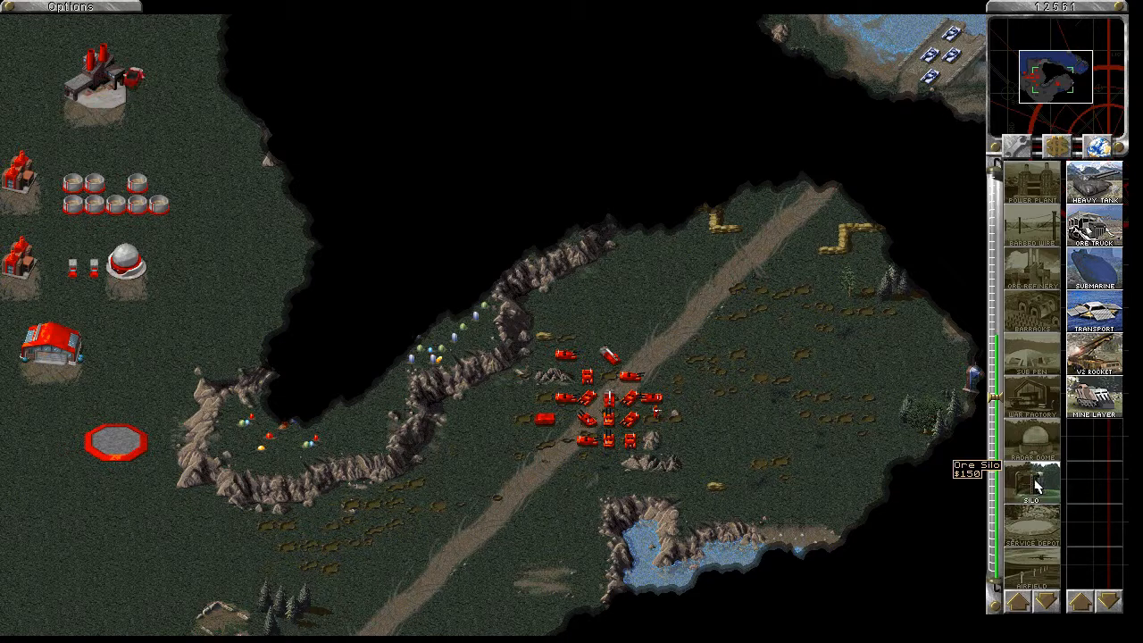
Step: Queue another Ore Silo from the sidebar build icon
{"action": "left_click", "coordinate": [1033, 489]}
{"action": "type", "text": "SVD"}
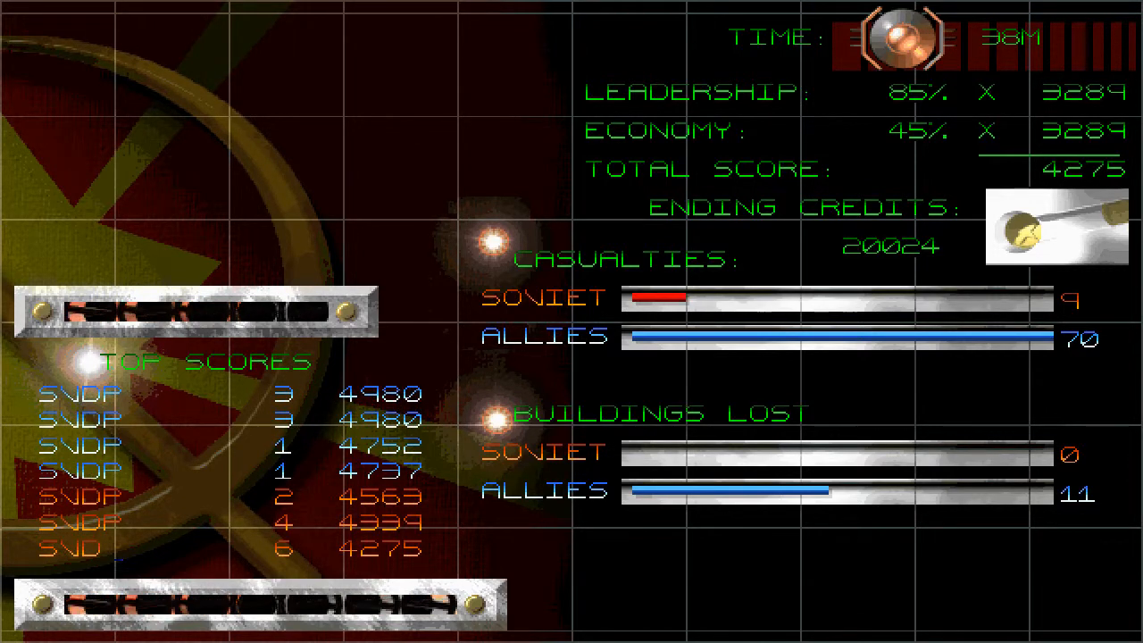
Step: Enter the initial 'P' for the 4275-point top-scores entry
{"action": "type", "text": "P"}
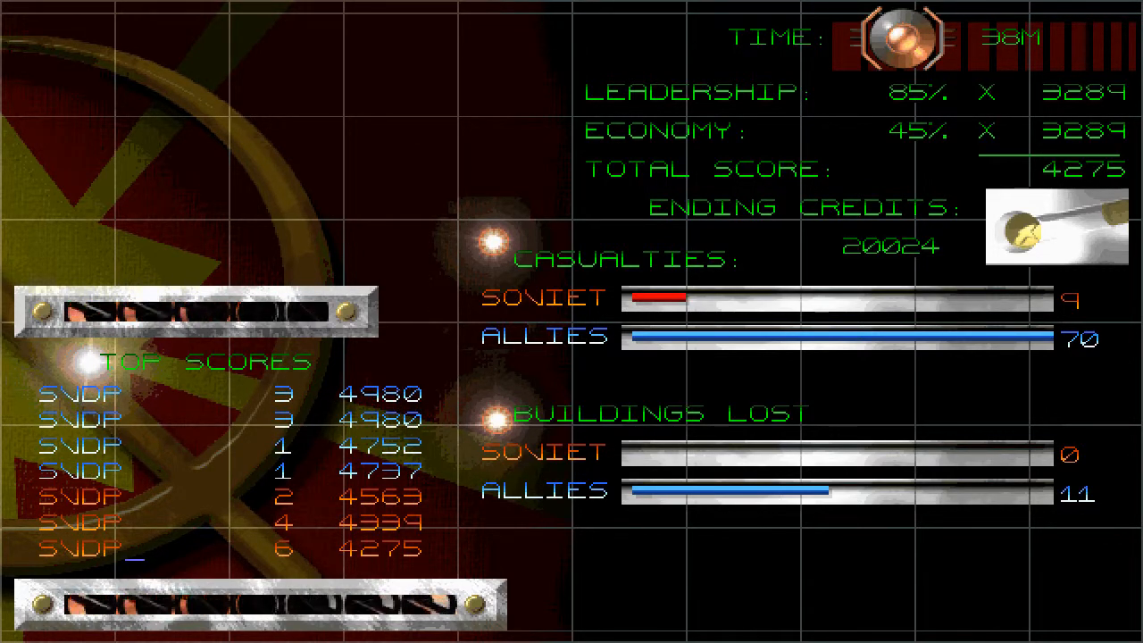